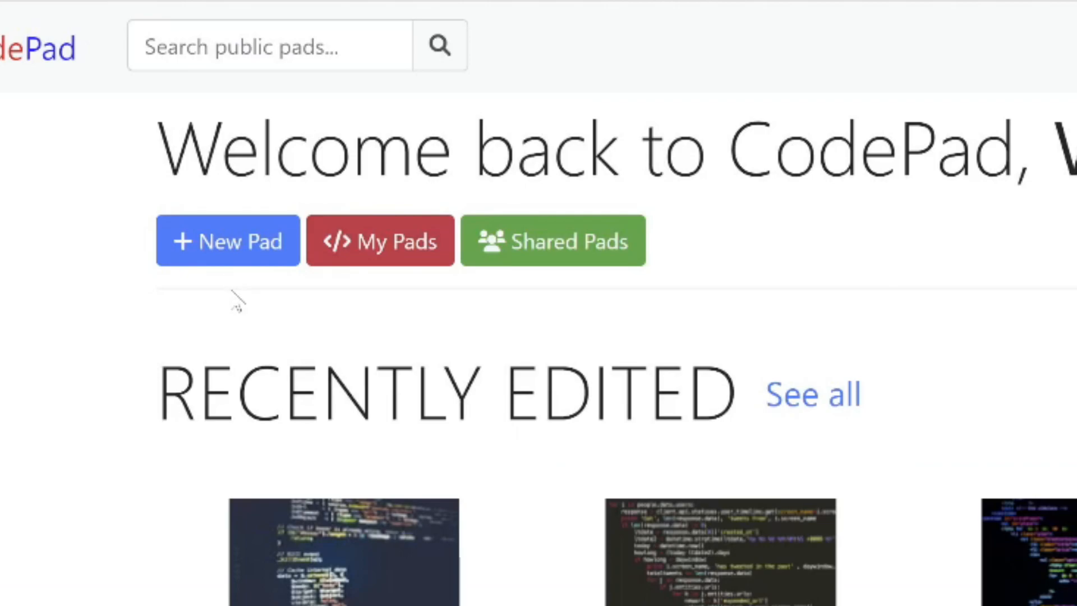
Step: Create a new HTML/CSS/JS pad named 'Jump Freddy'
click(227, 240)
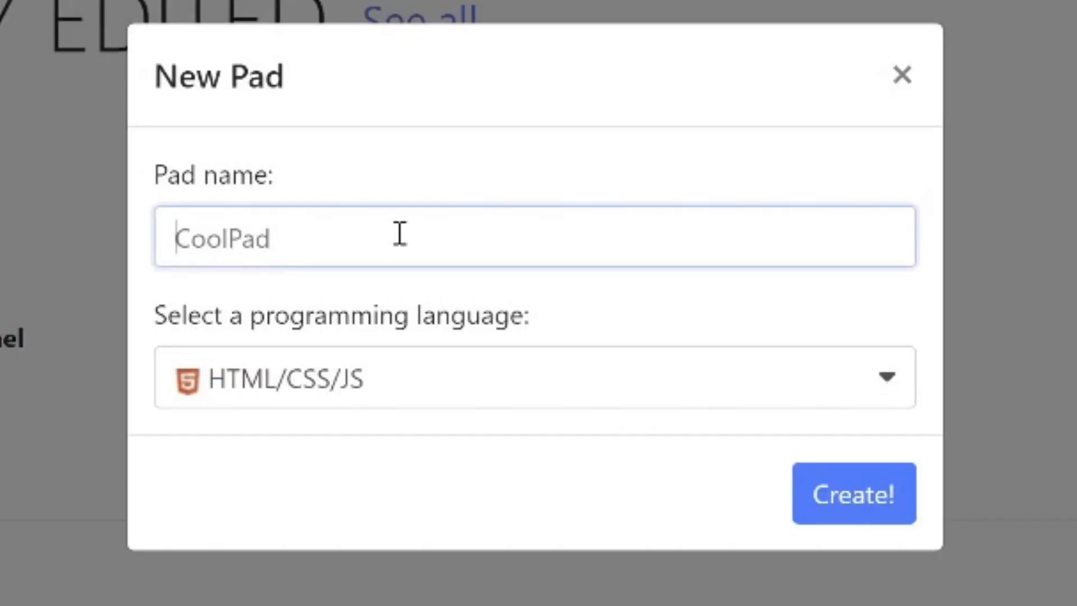
text(Jump Fred)
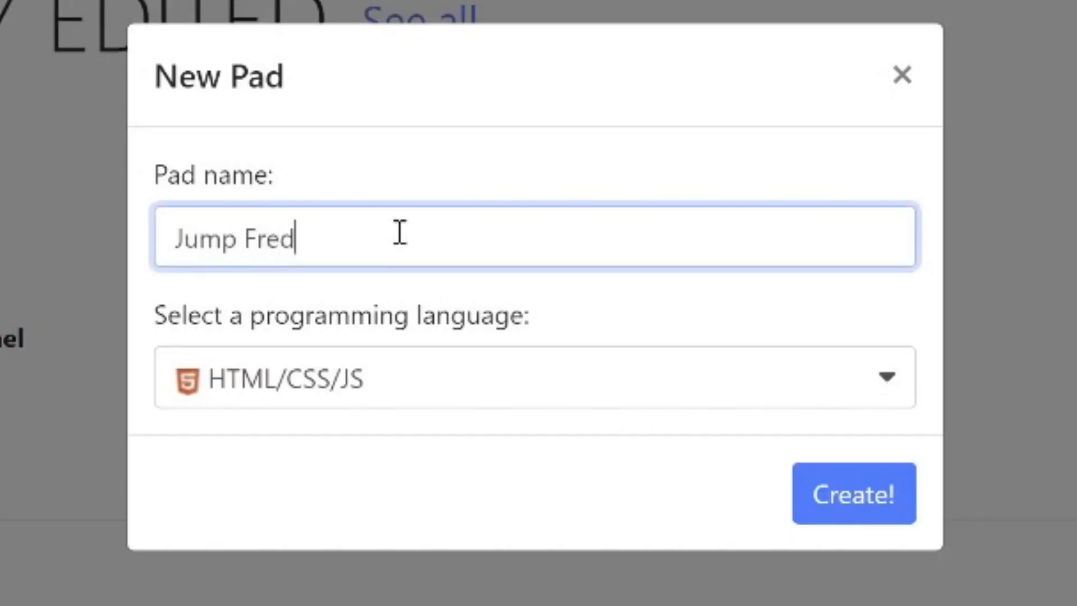
click(855, 494)
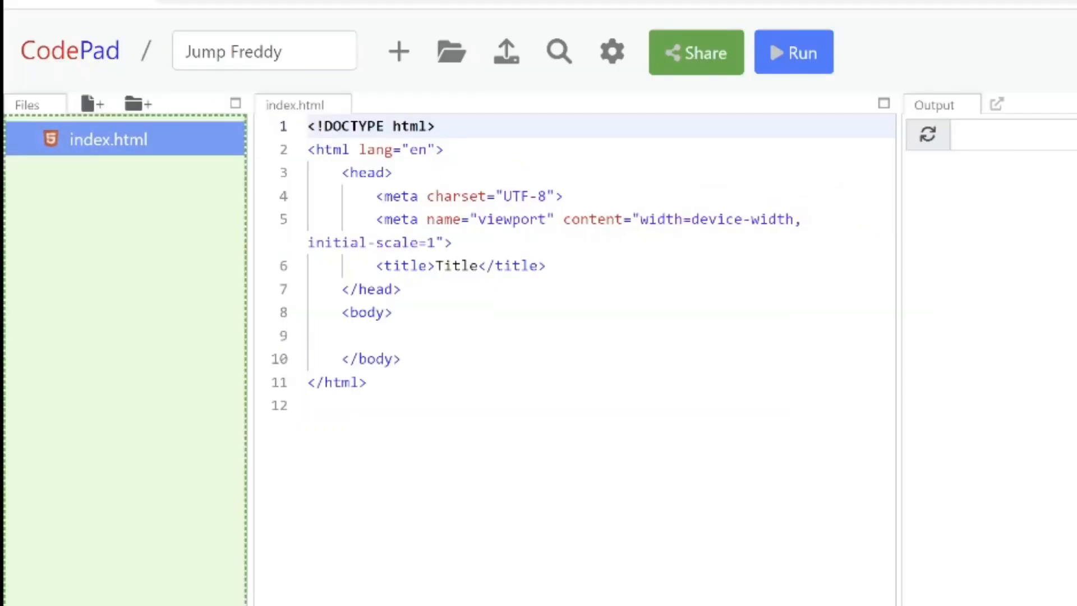
Step: Upload freddy.webp and freddy2.webp into the pad
click(506, 51)
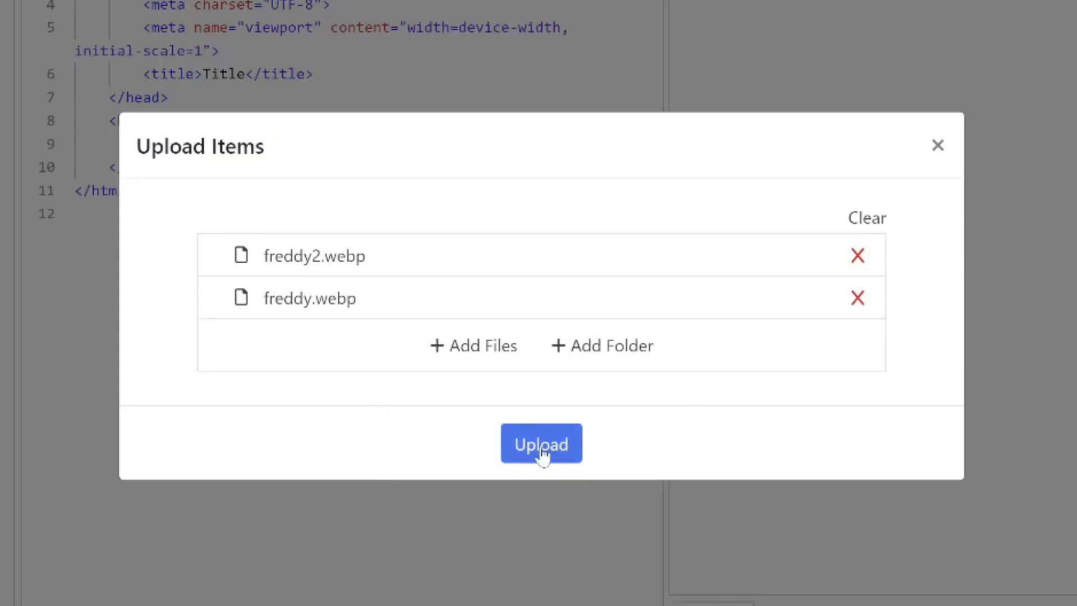
click(542, 443)
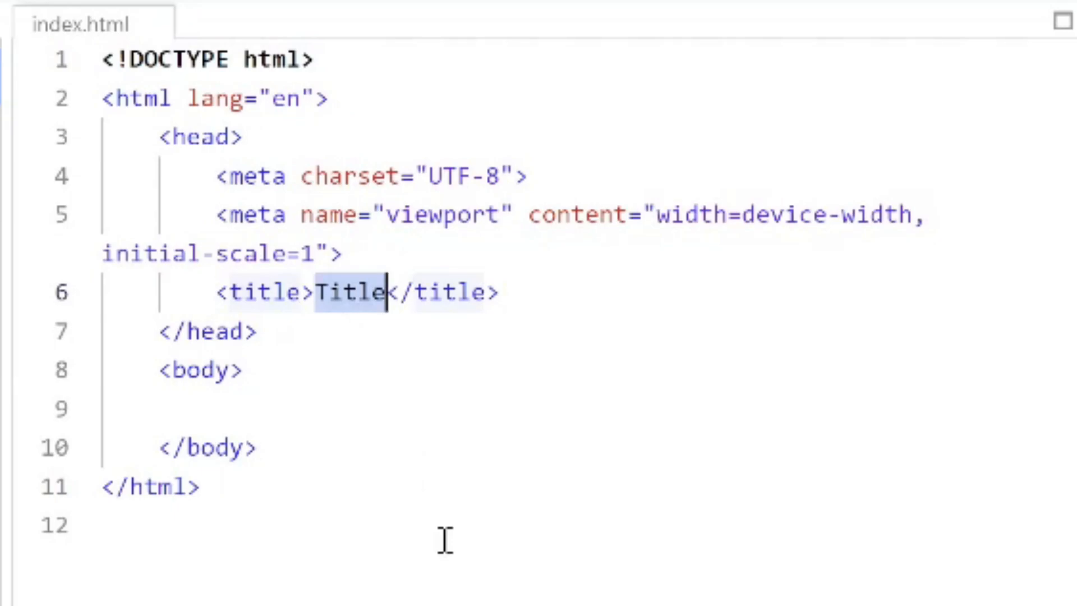
Step: Change the page title in index.html to 'Jump Freddy'
text(Jump Freddy)
text(<)
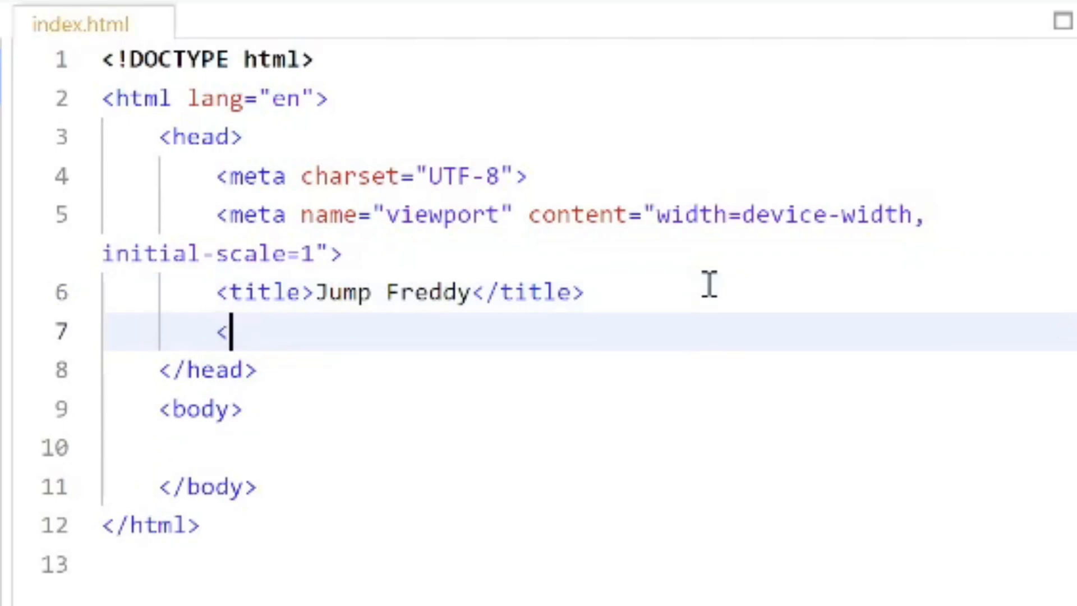
Step: Add a style block giving html background url("freddy.webp") center no-repeat fixed black
text(style>)
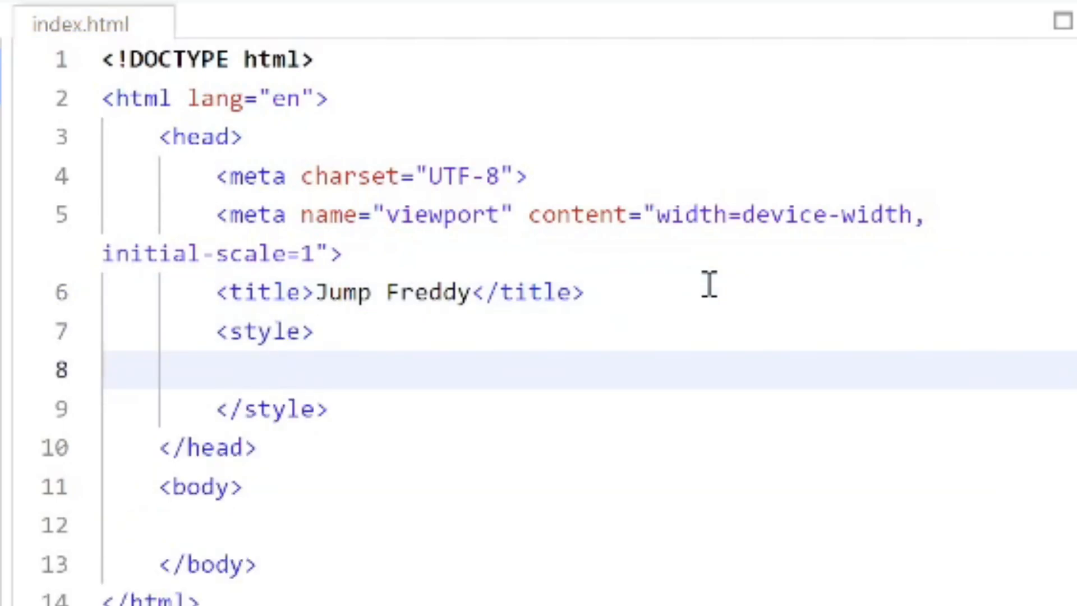
text(html {)
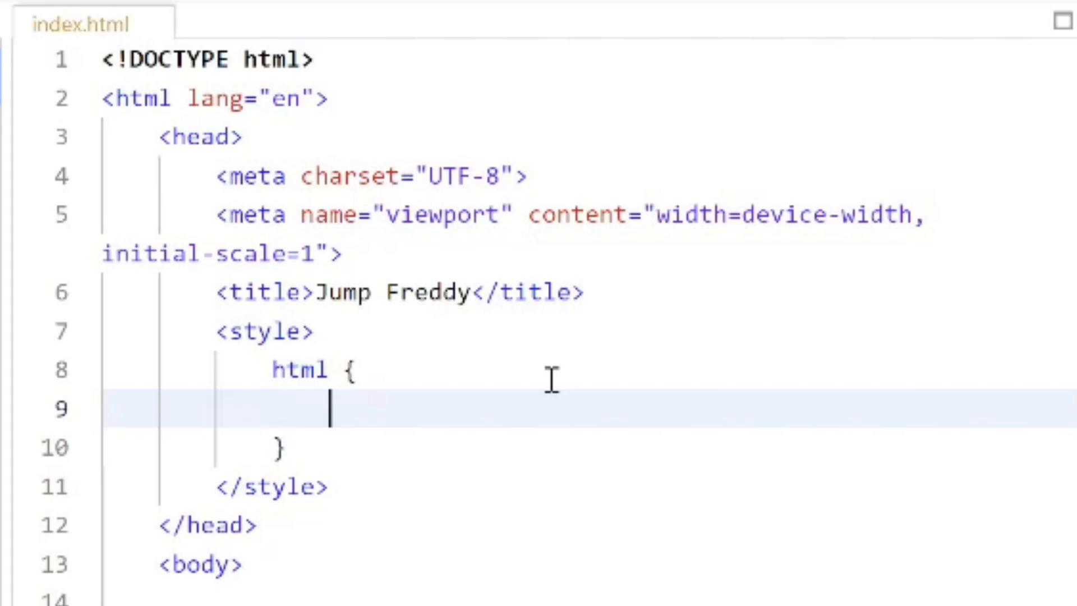
text(background:)
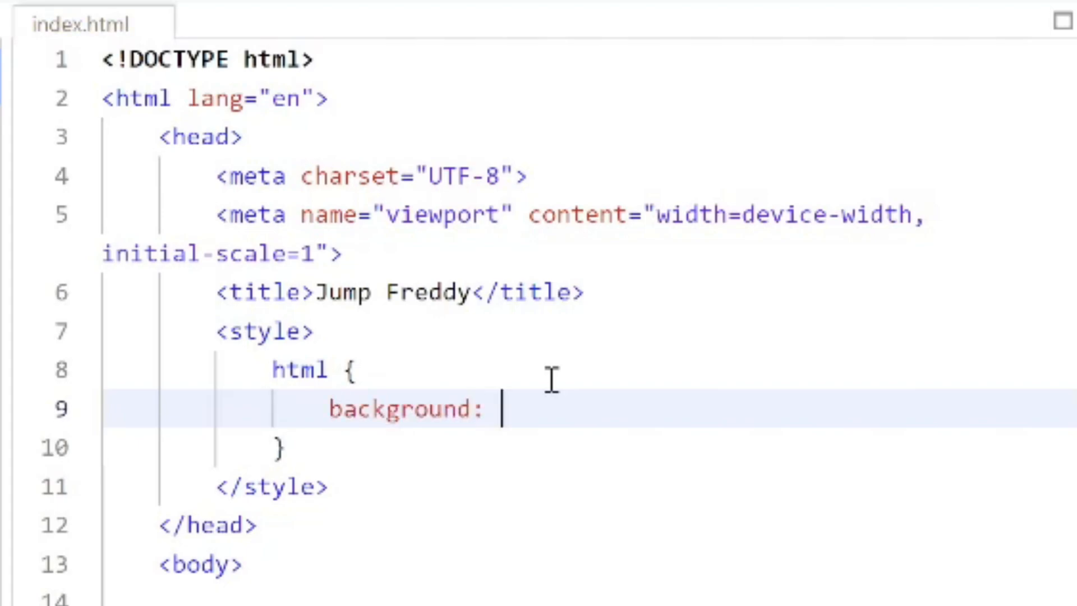
text(url()
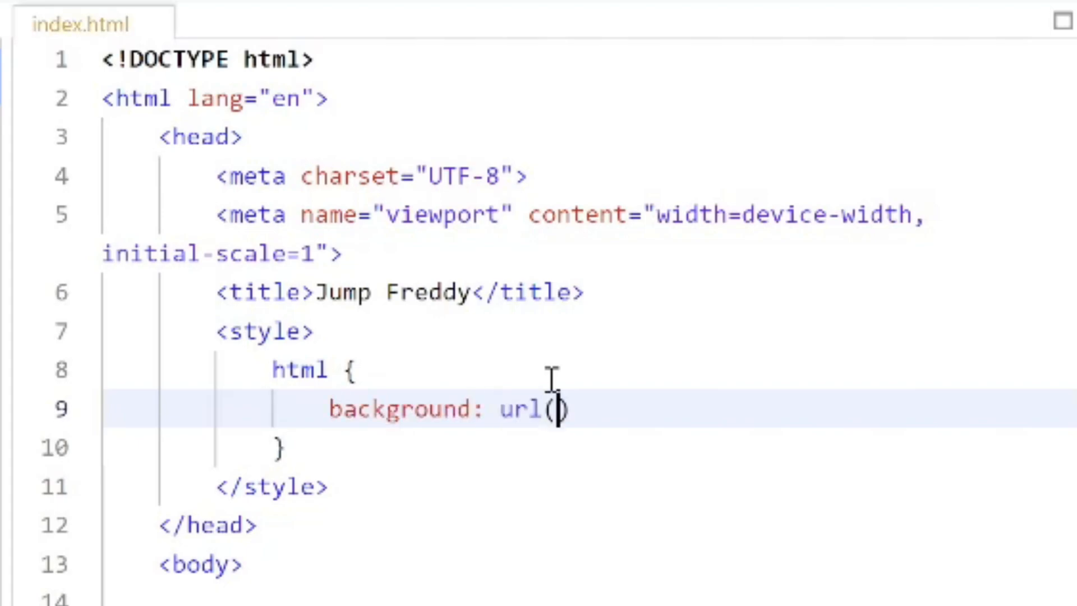
text("fre")
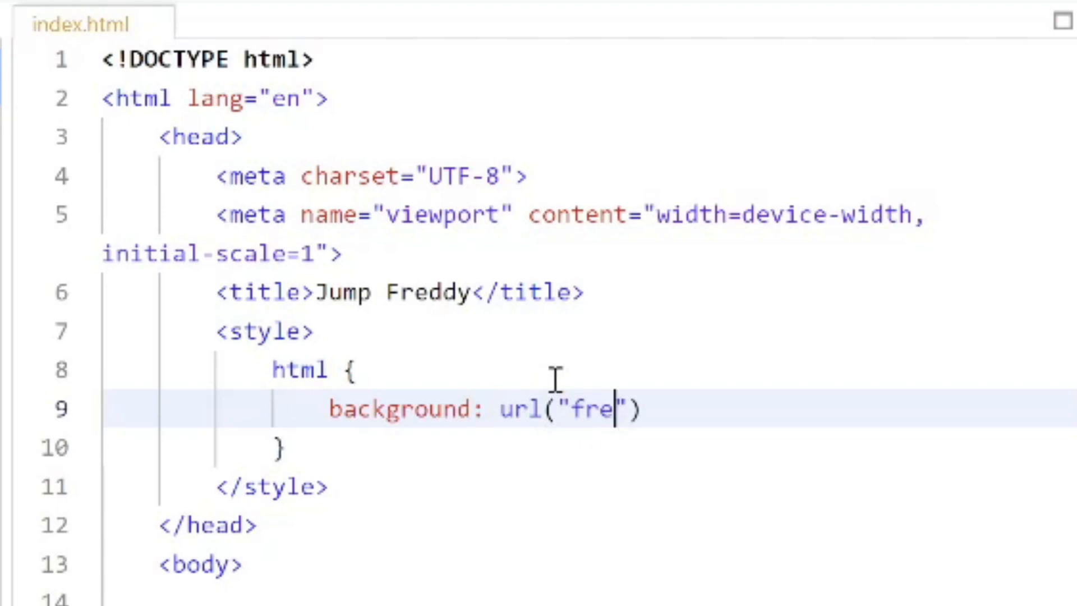
text(ddy.webp)
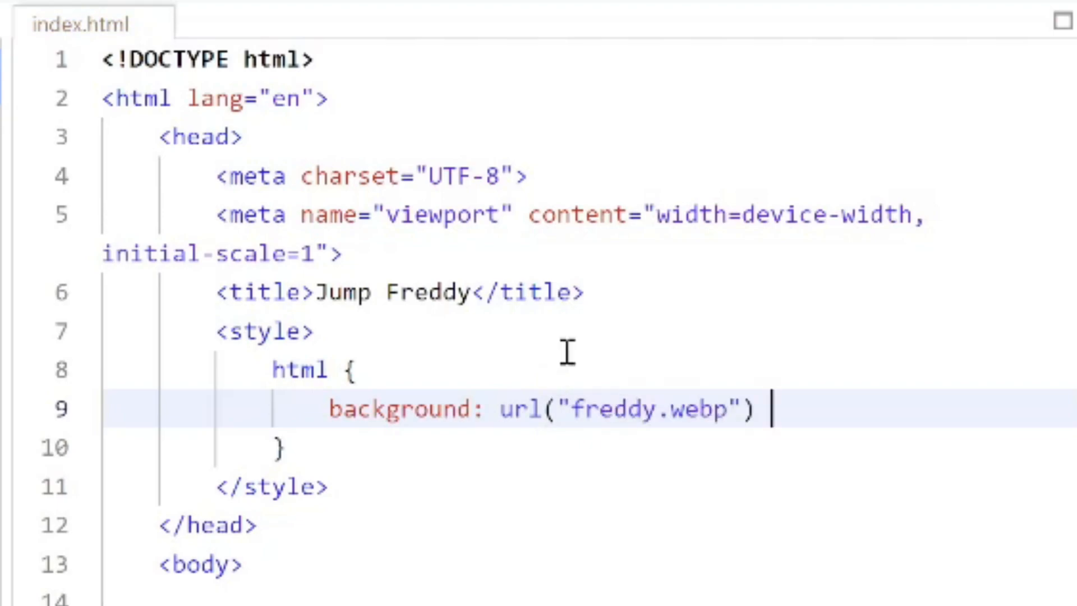
text(center)
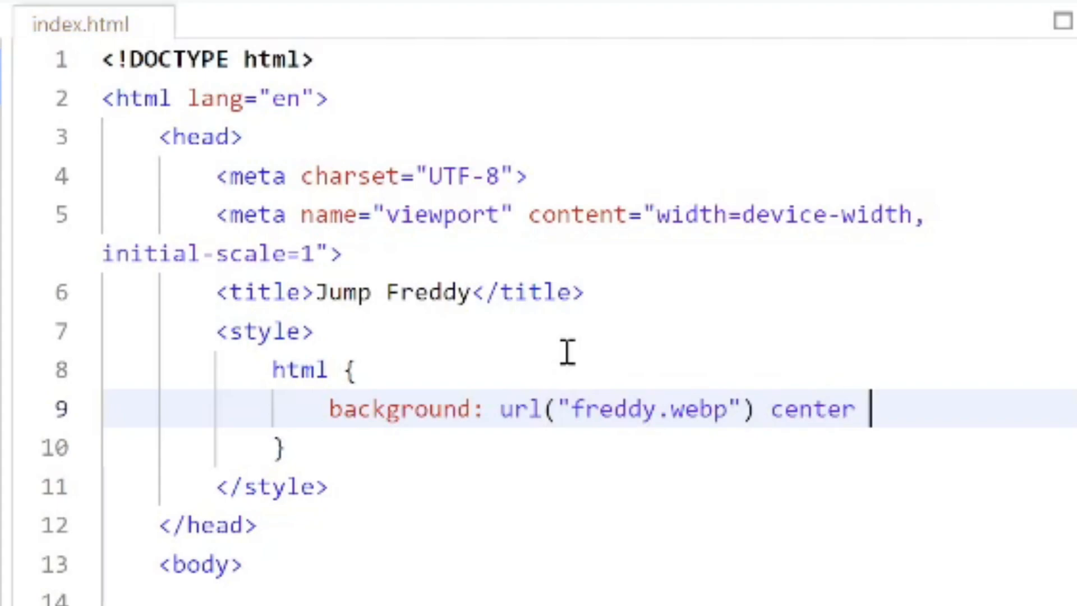
text(no-repeat)
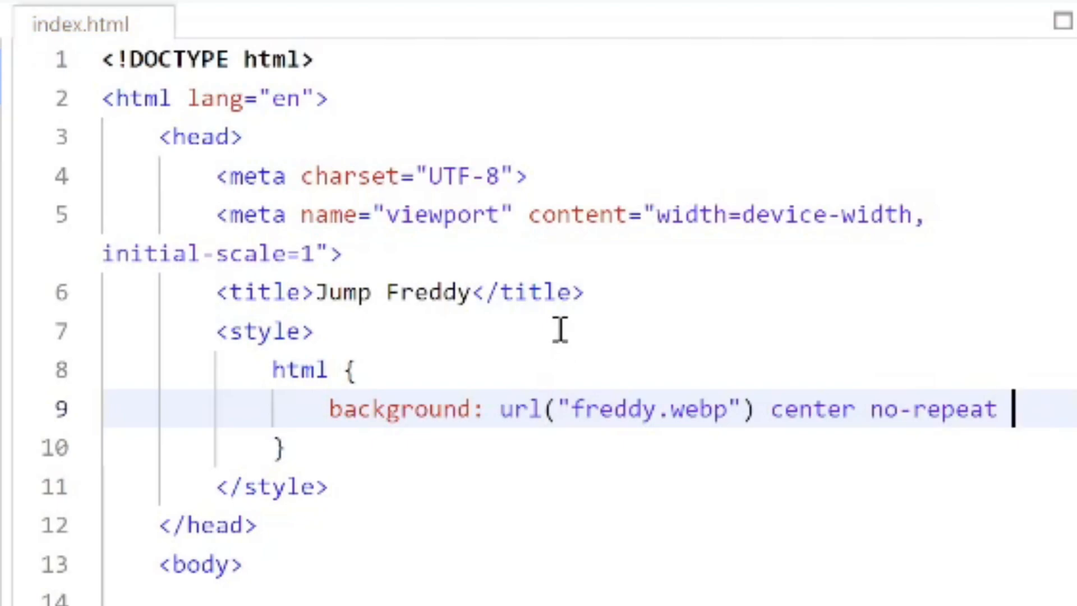
text(fixed)
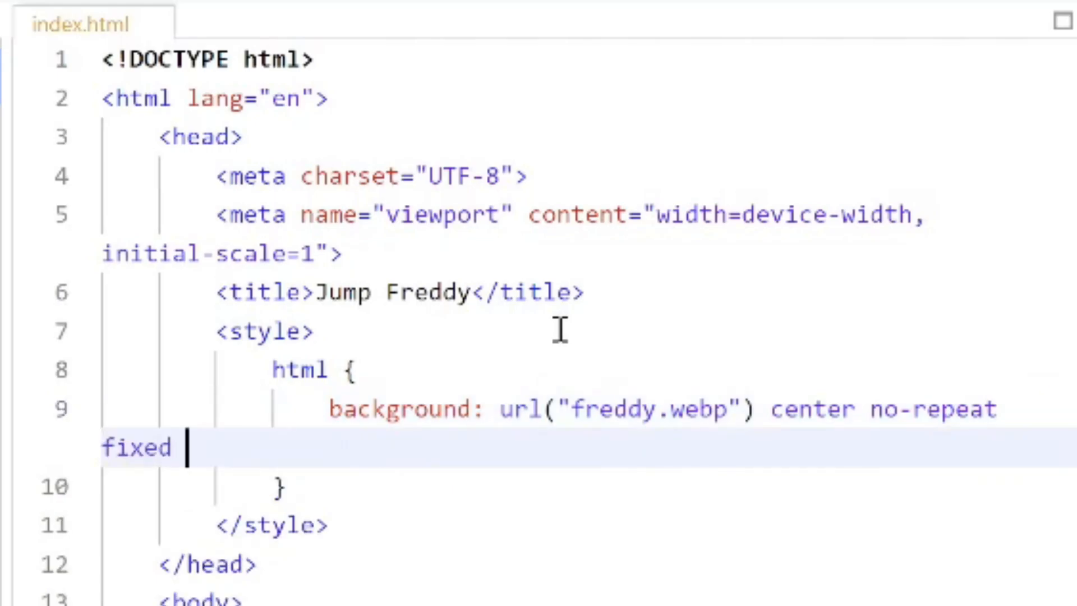
text(b)
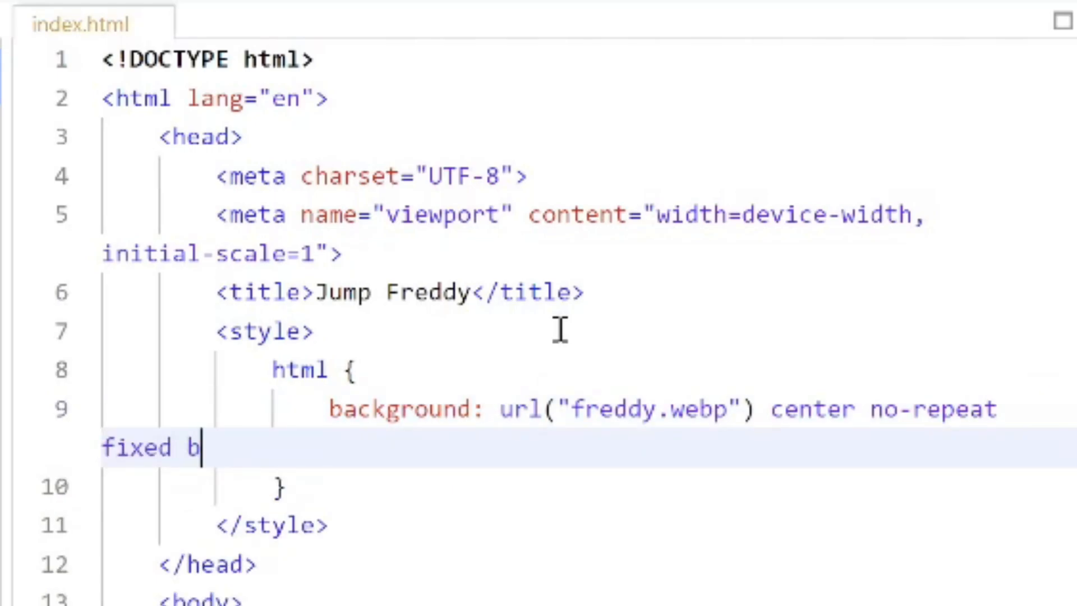
text(lack;)
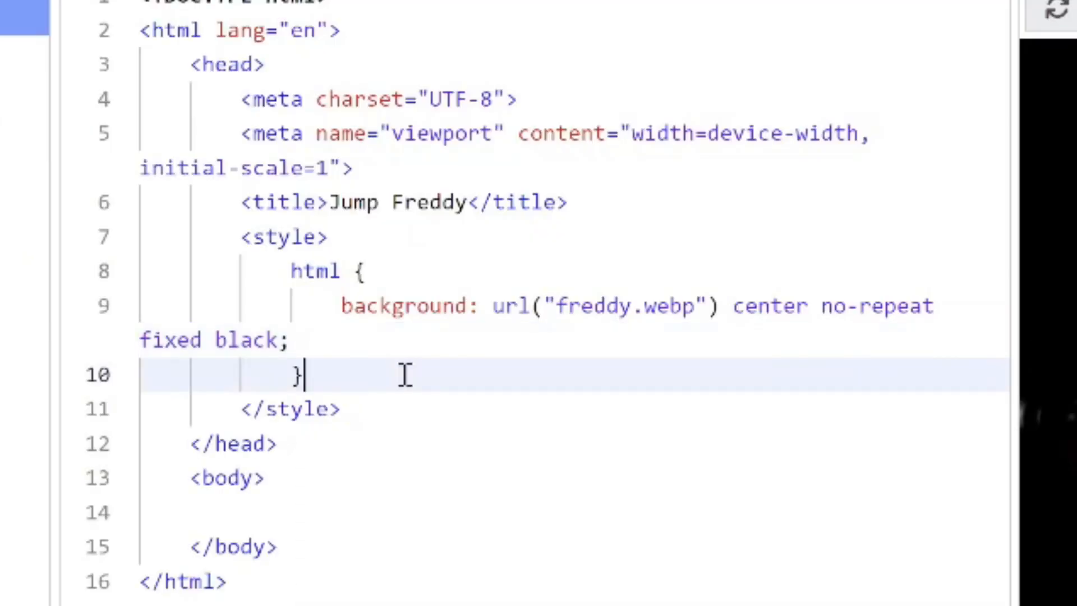
Step: Add an html:hover rule with the same freddy.webp centered fixed background on black
text(html:)
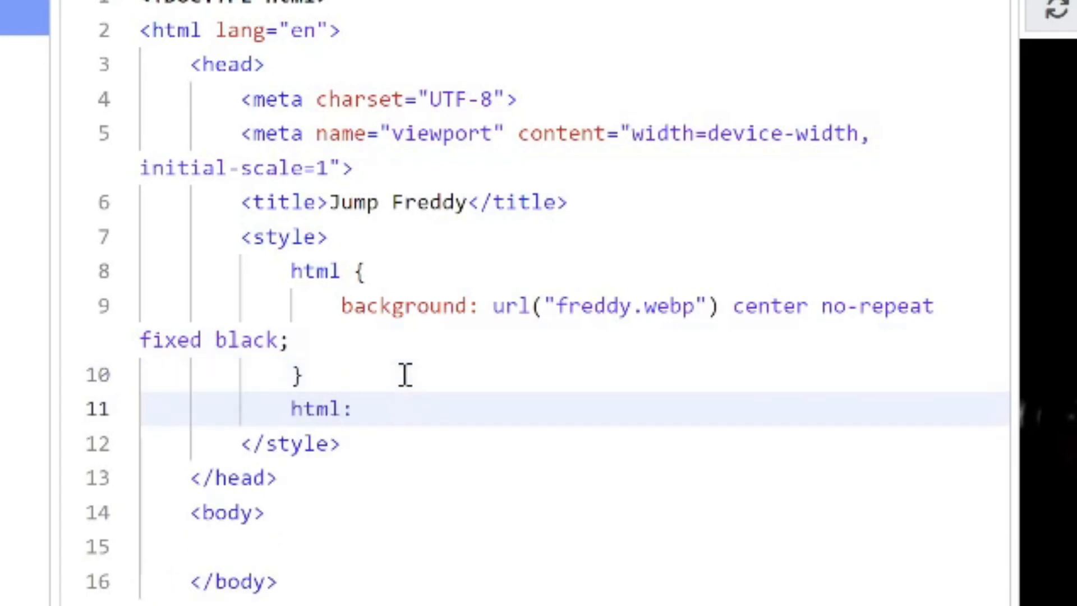
text(hover {)
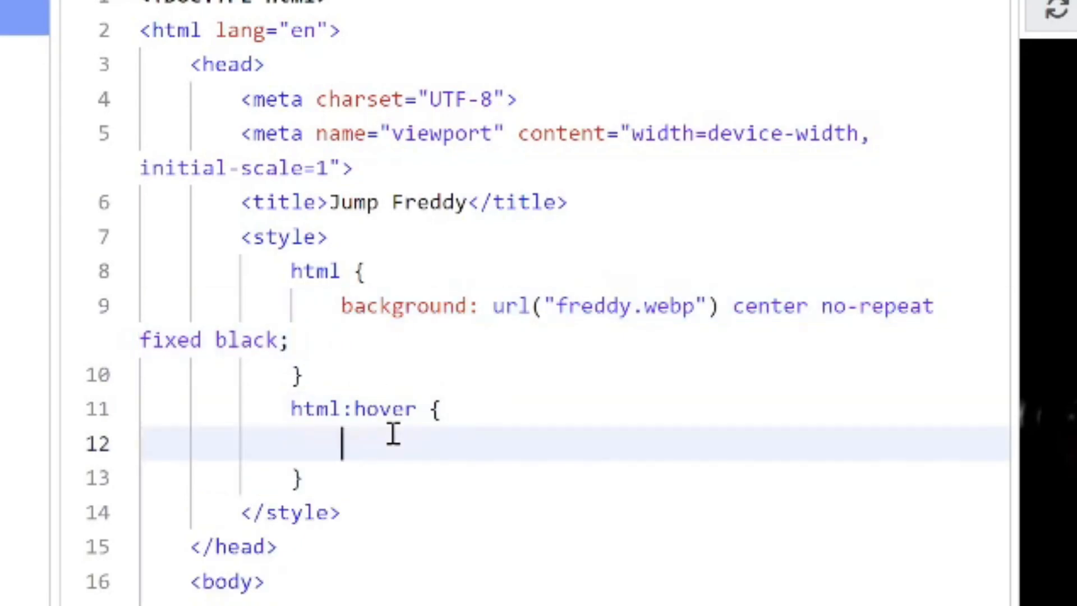
text(background: url("freddy.webp") center no-repeat fixed black;)
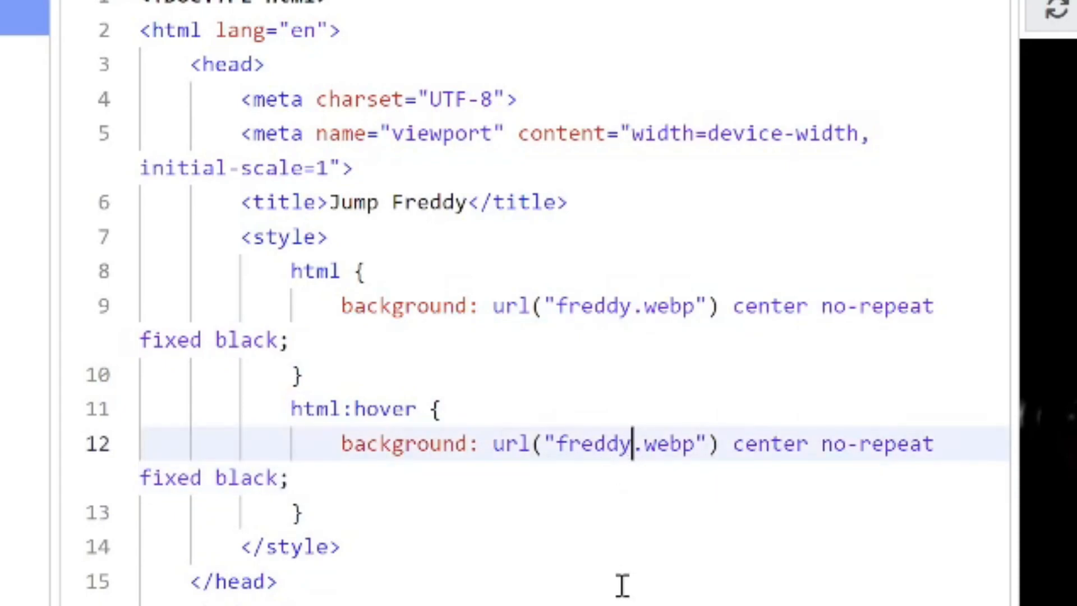
Step: Run the pad and show the Freddy page full size in its own tab
click(679, 65)
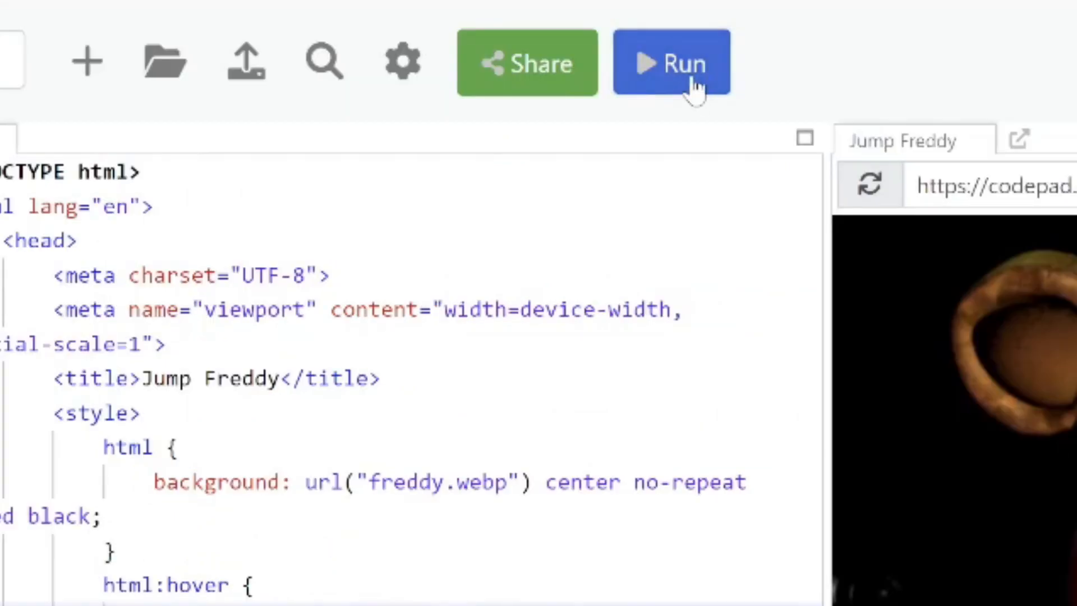
click(672, 64)
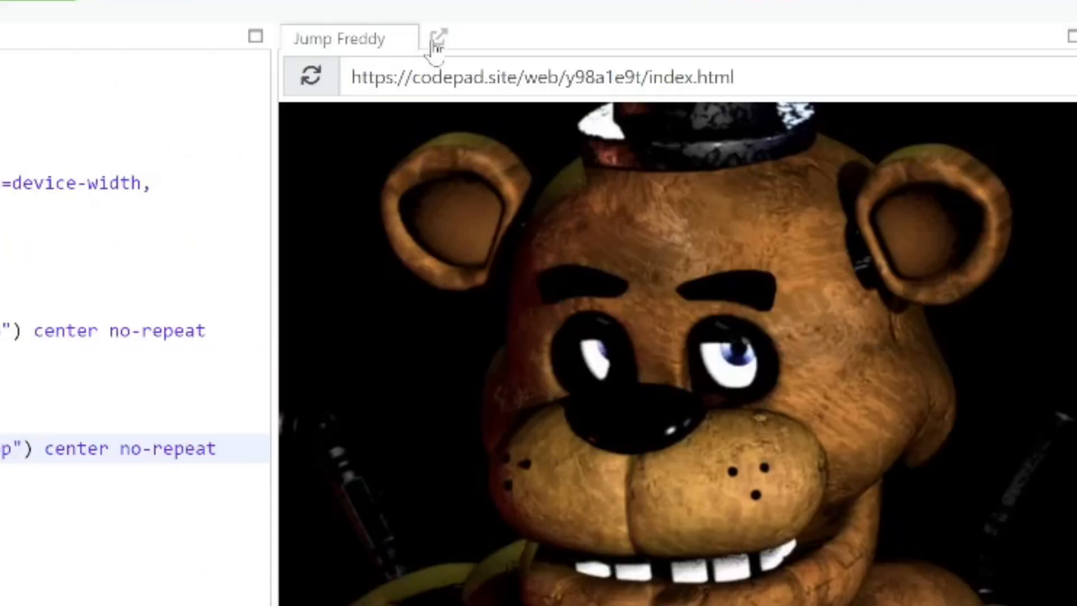
click(438, 37)
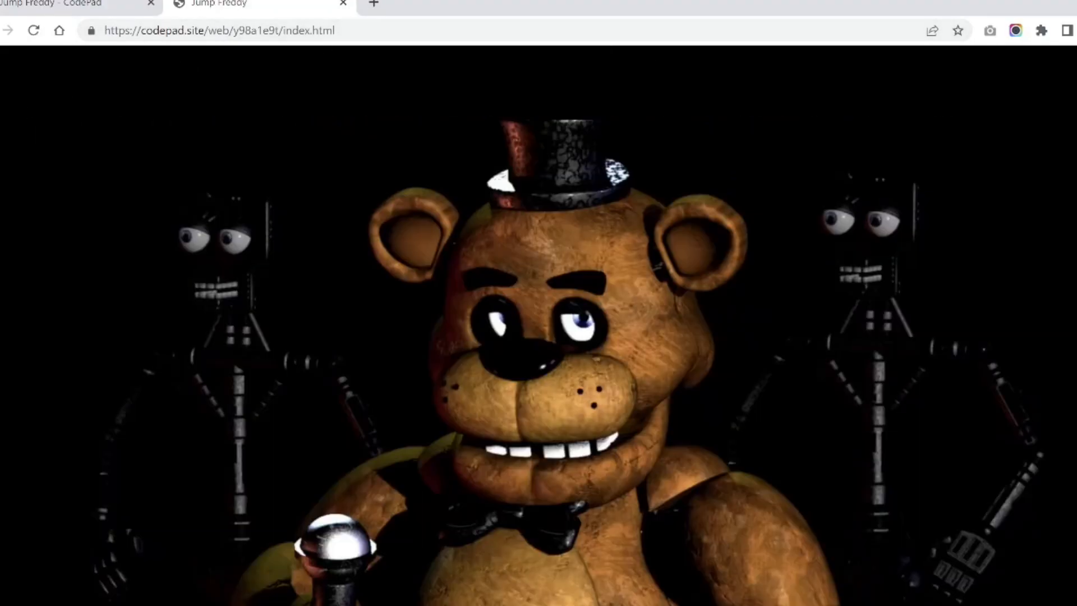